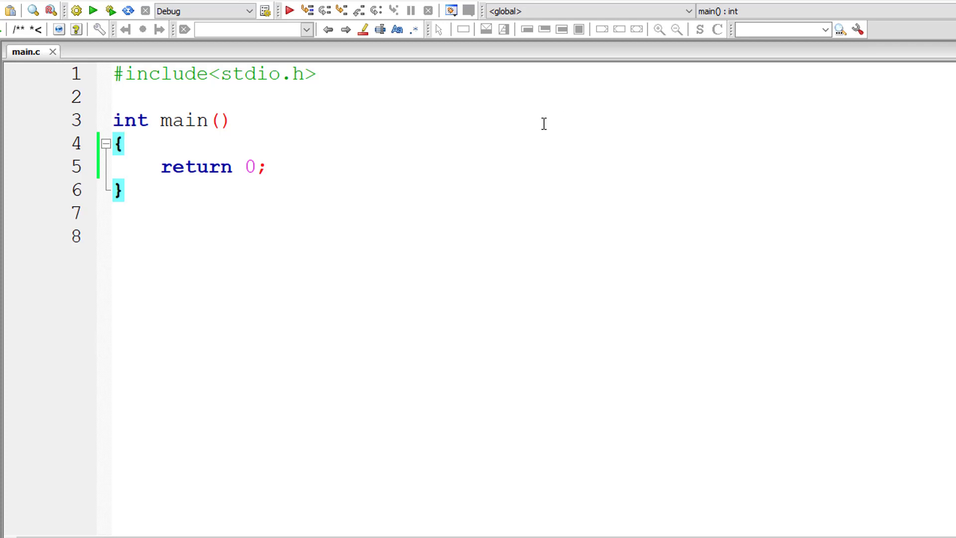
Declare float num = 0.7 and print "Yes, true\n" when num == 0.7
type("float")
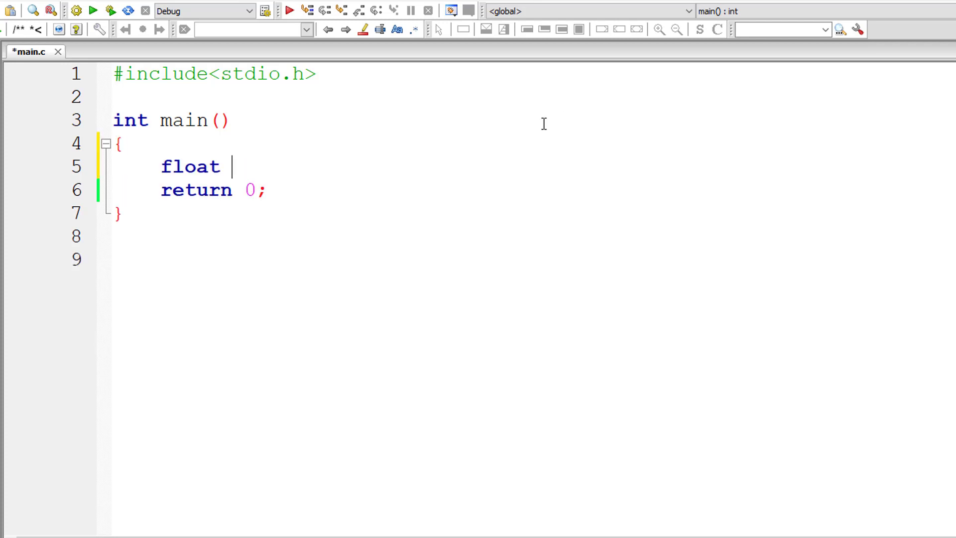
type("num = 0.7;")
type("if(num ")
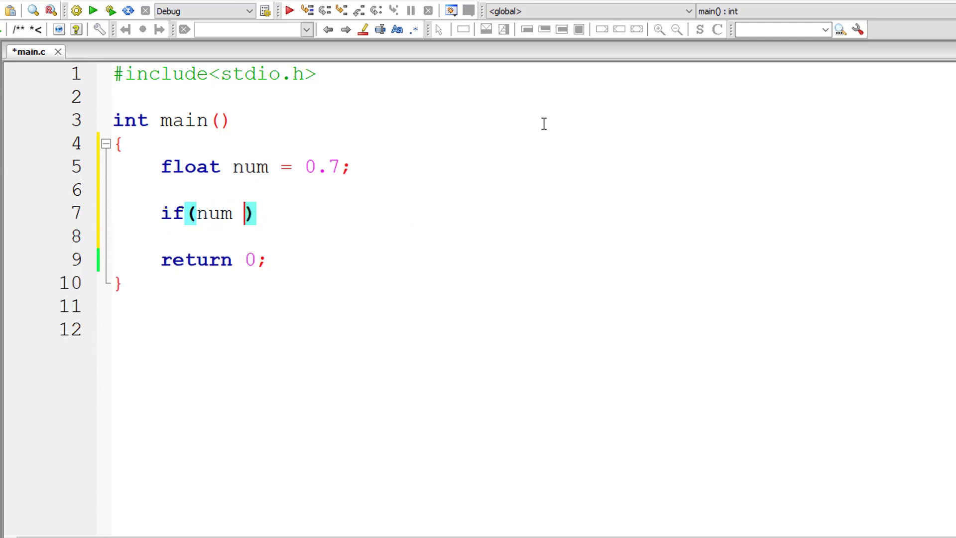
type("== 0.7")
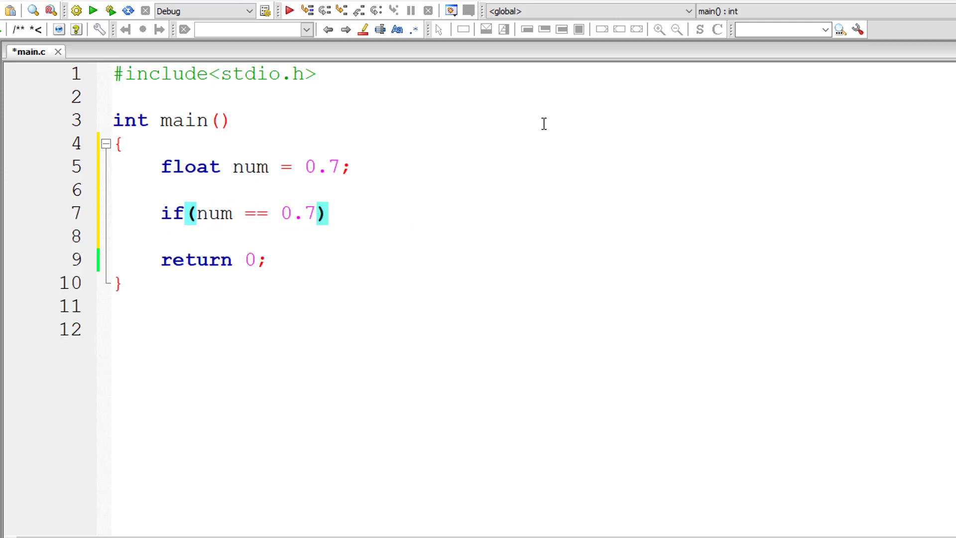
type("printf(\"Yes,")
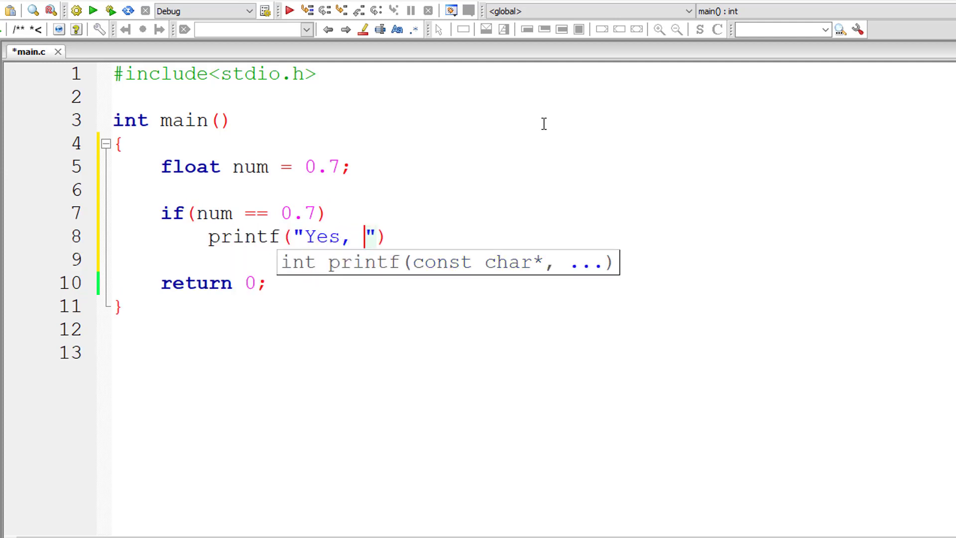
type("true\\")
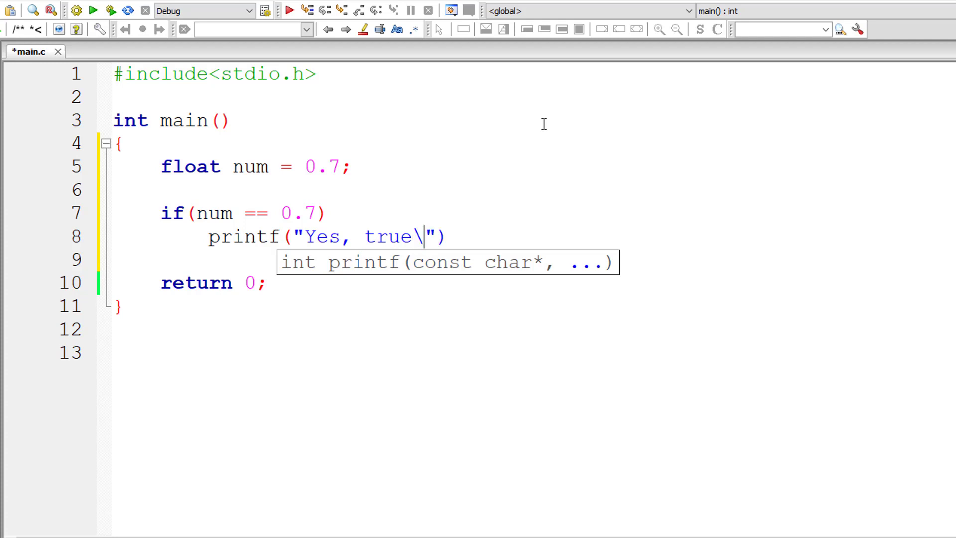
type("n\");")
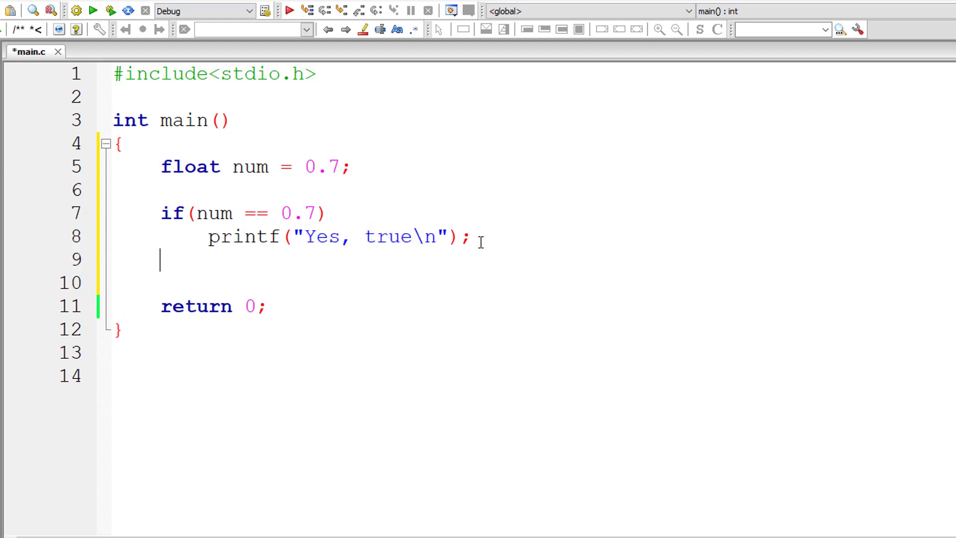
Add an else branch printing "Not True\n"
type("else")
type("printf(\"N")
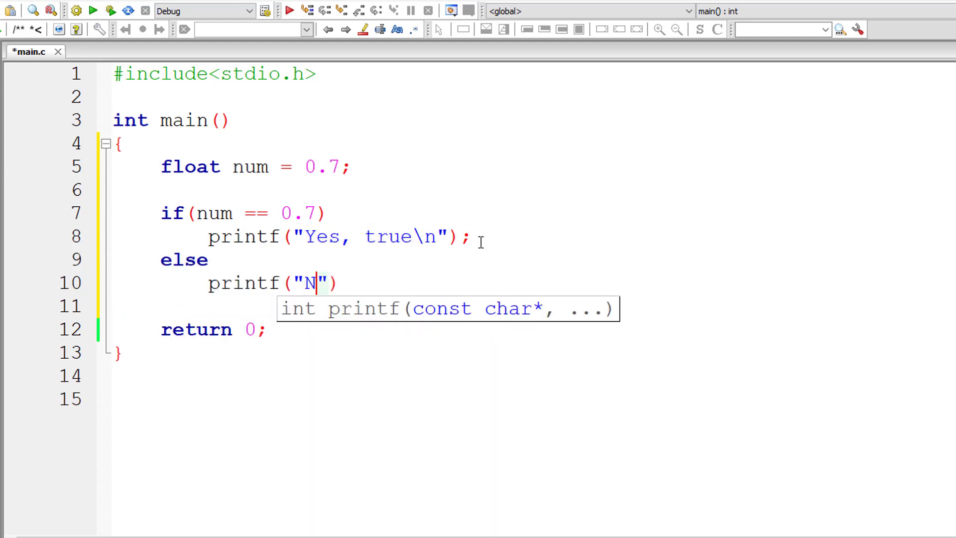
type("ot True")
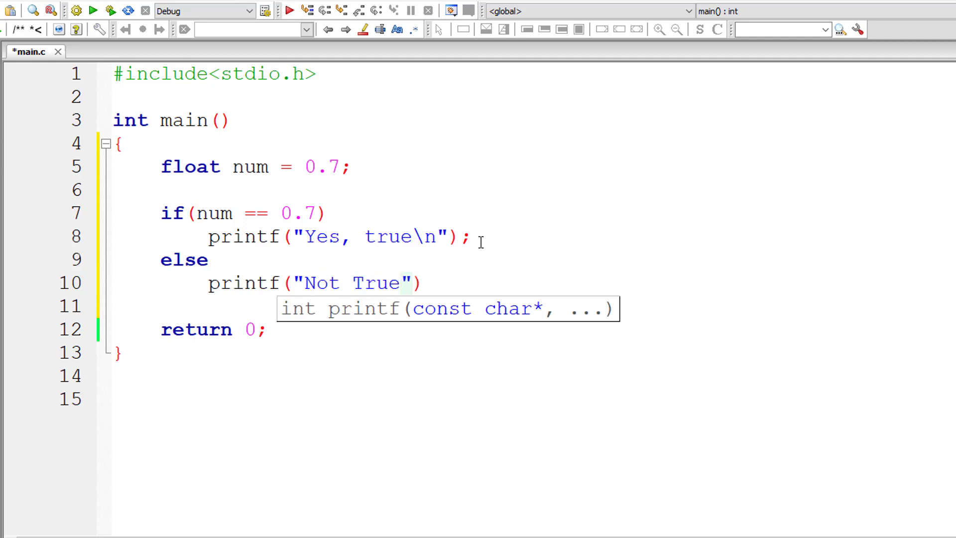
type("\\n\");")
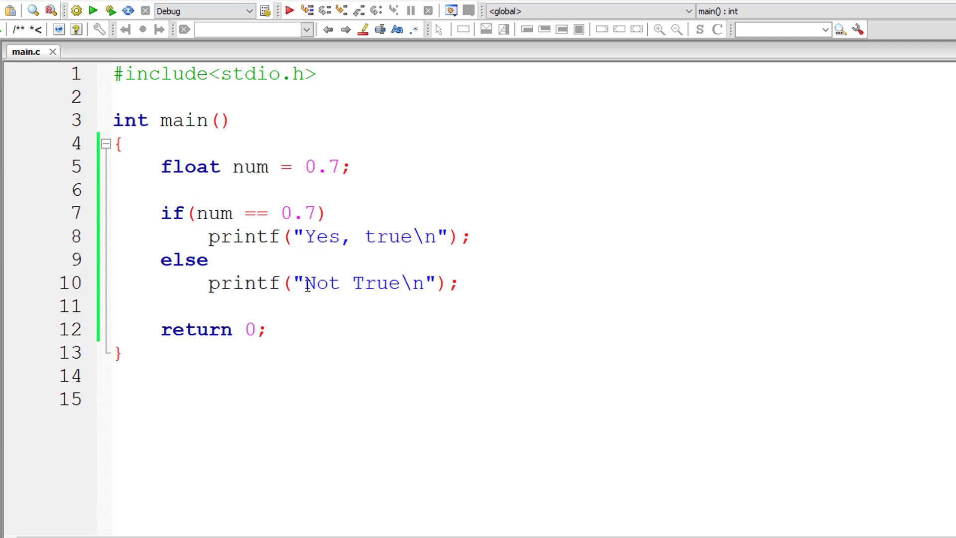
left_click(462, 283)
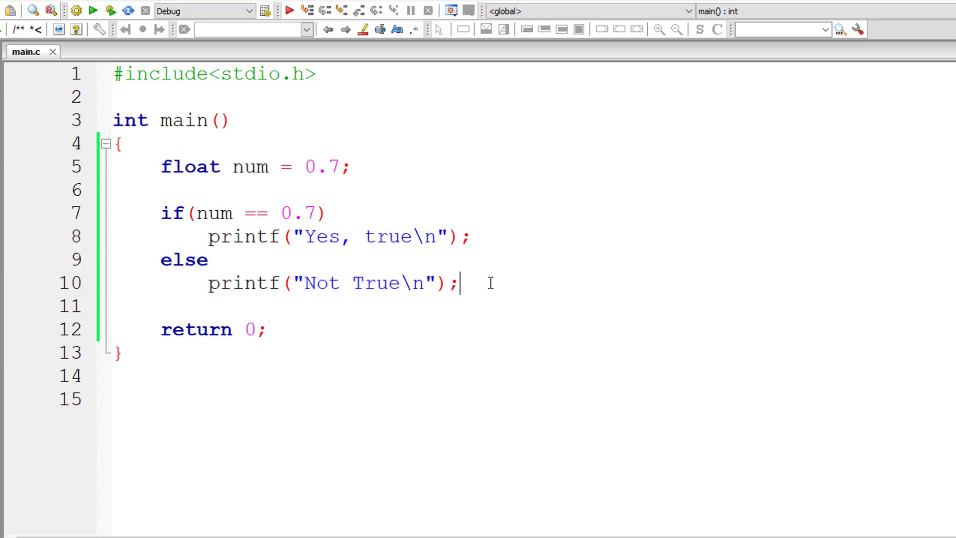
mouse_move(414, 170)
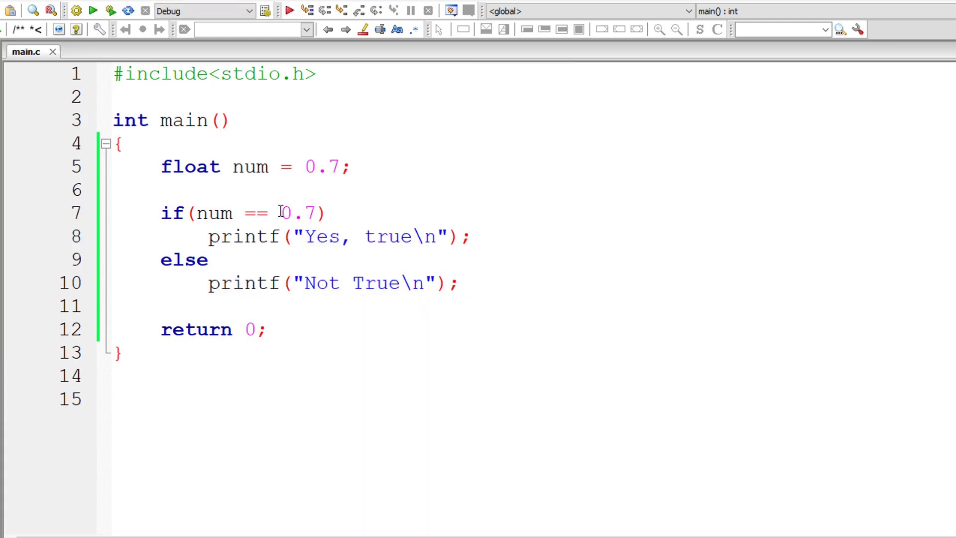
mouse_move(348, 166)
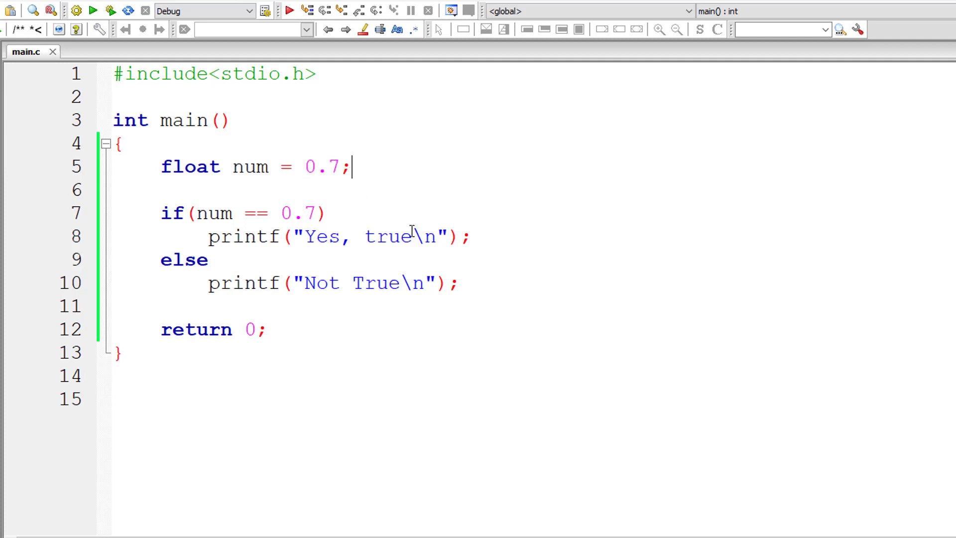
mouse_move(565, 303)
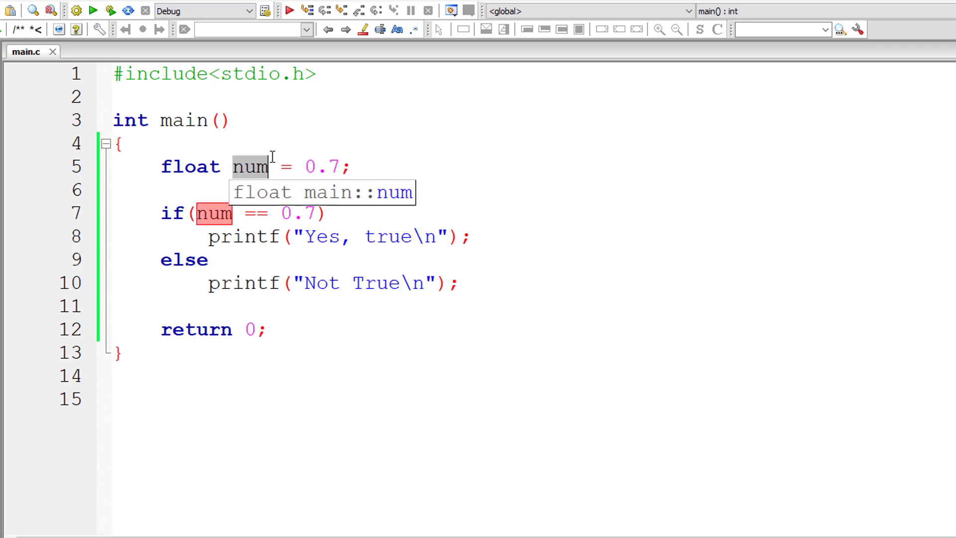
mouse_move(316, 213)
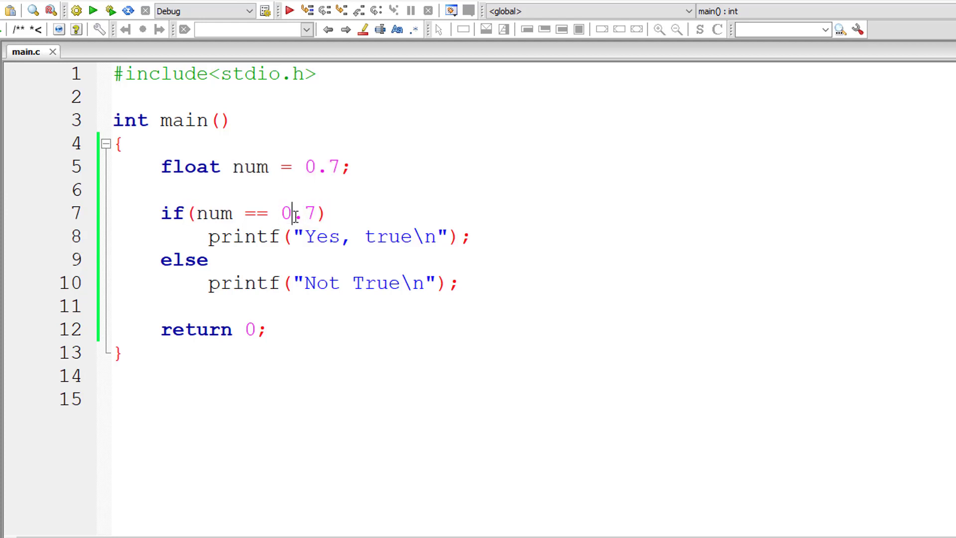
double_click(298, 213)
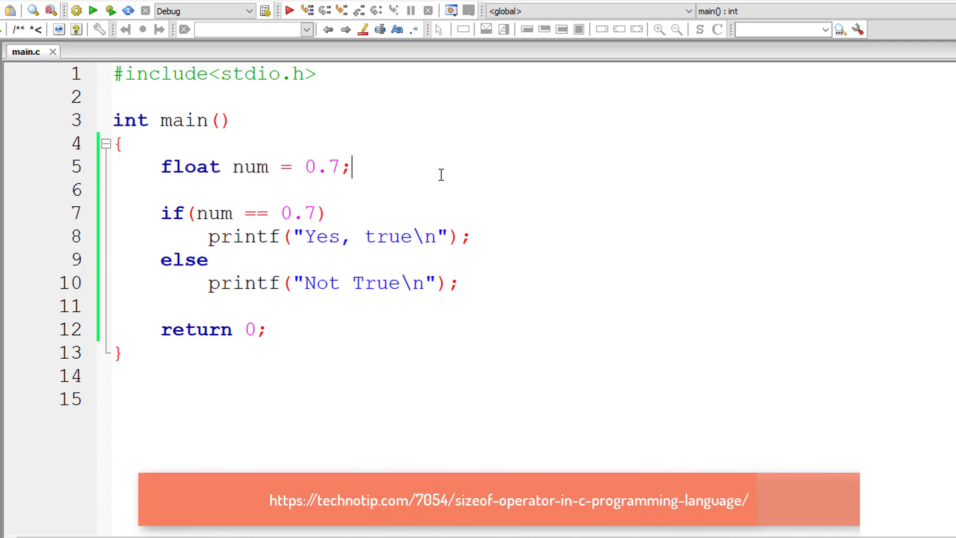
Print sizeof(num) and sizeof(0.7) with "%d\n" before the comparison
type("printf(\"")
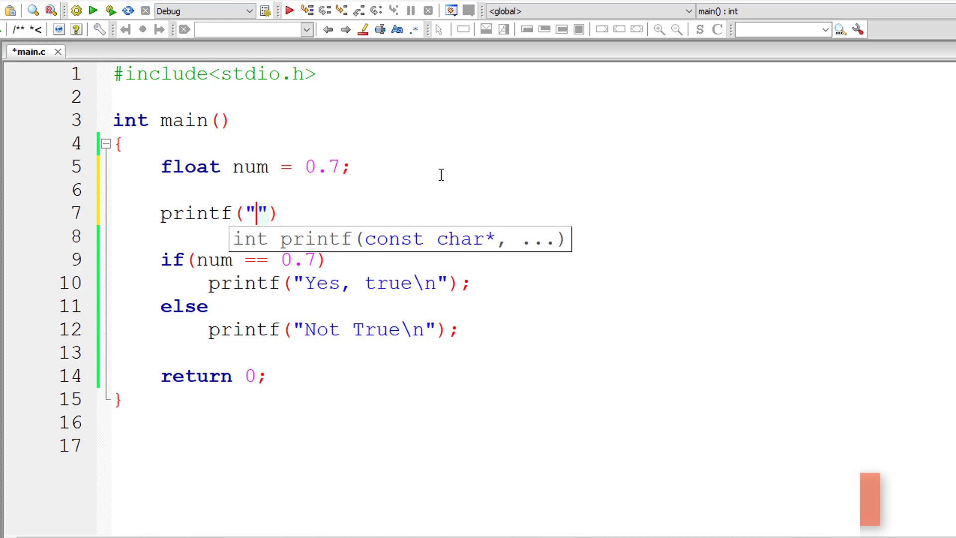
type("%d\\n")
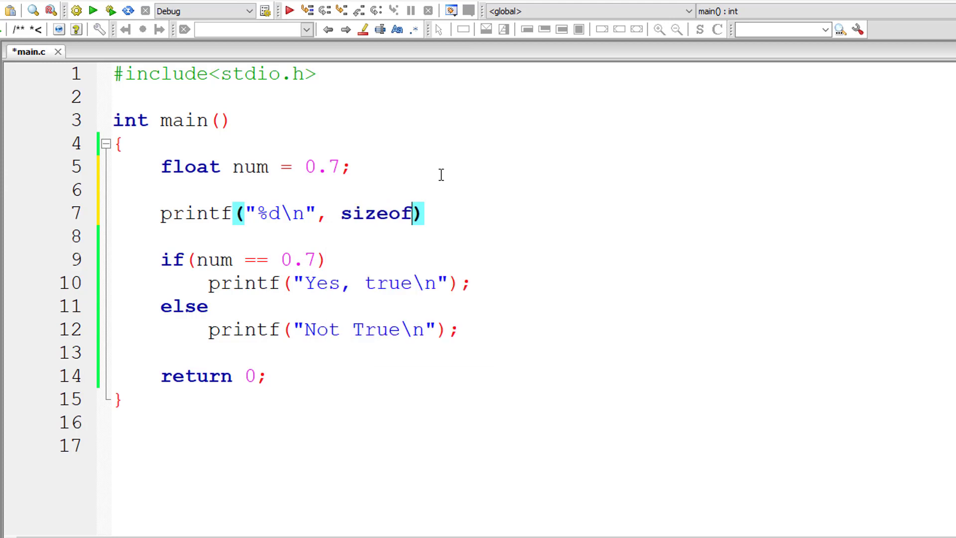
type("(num")
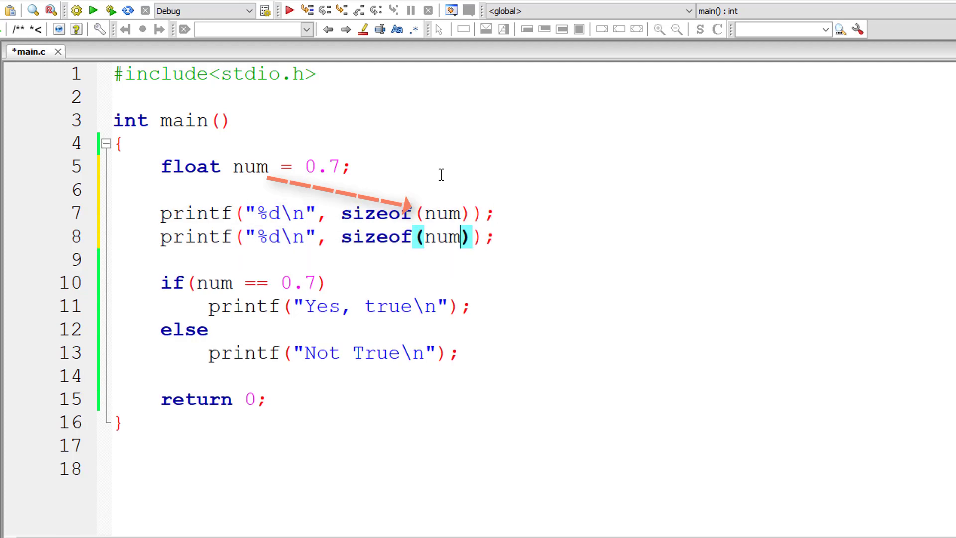
type("0.7")
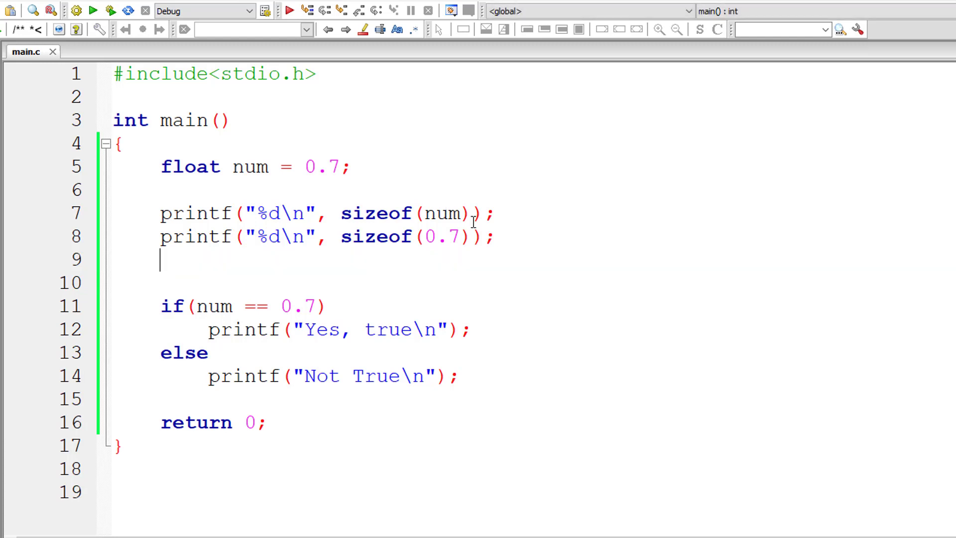
mouse_move(388, 237)
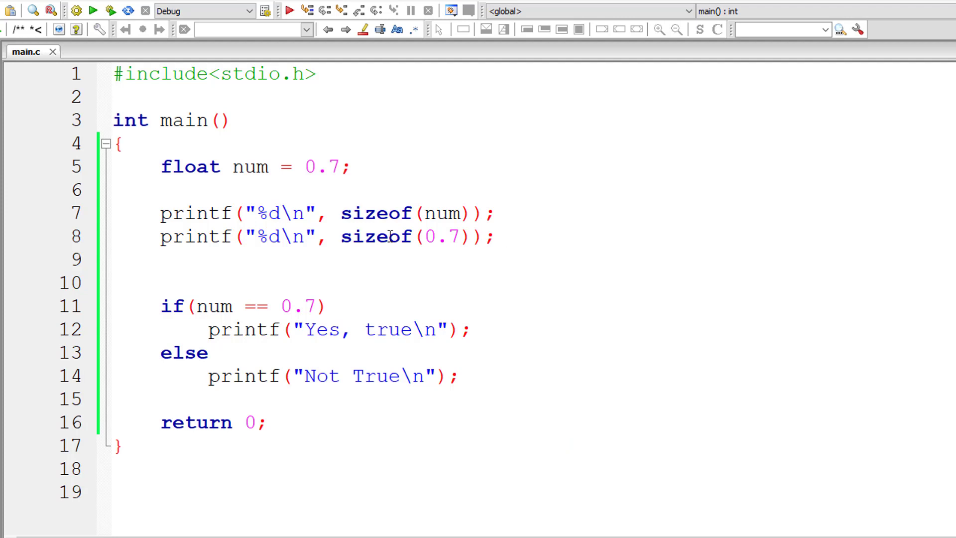
Duplicate the sizeof(0.7) printf line to start a third size line
double_click(441, 237)
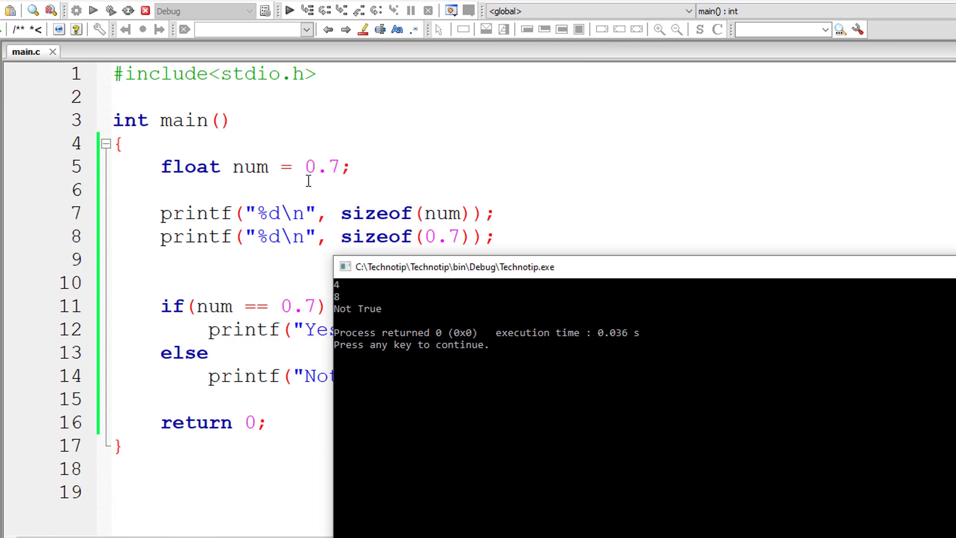
mouse_move(230, 166)
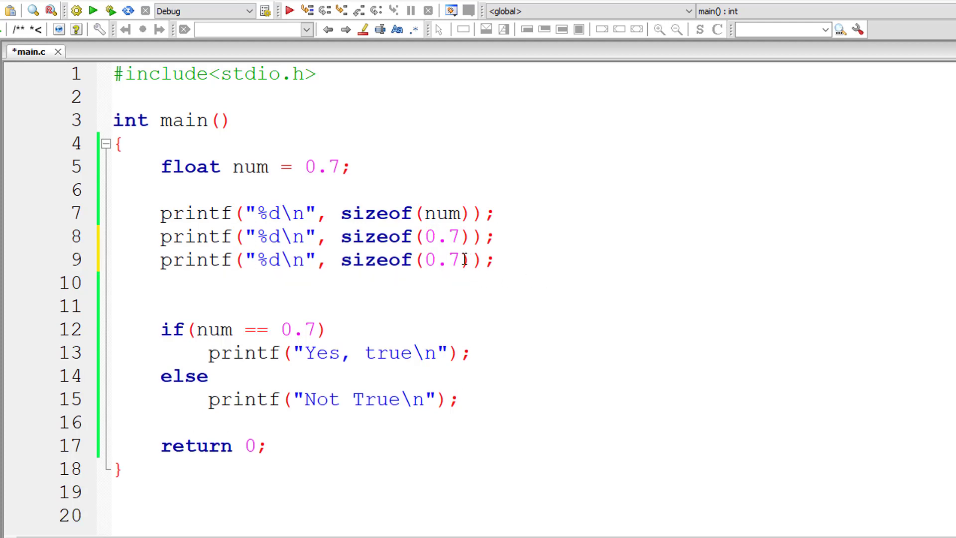
Make the third line print sizeof(0.7f), save main.c and build and run
type("f")
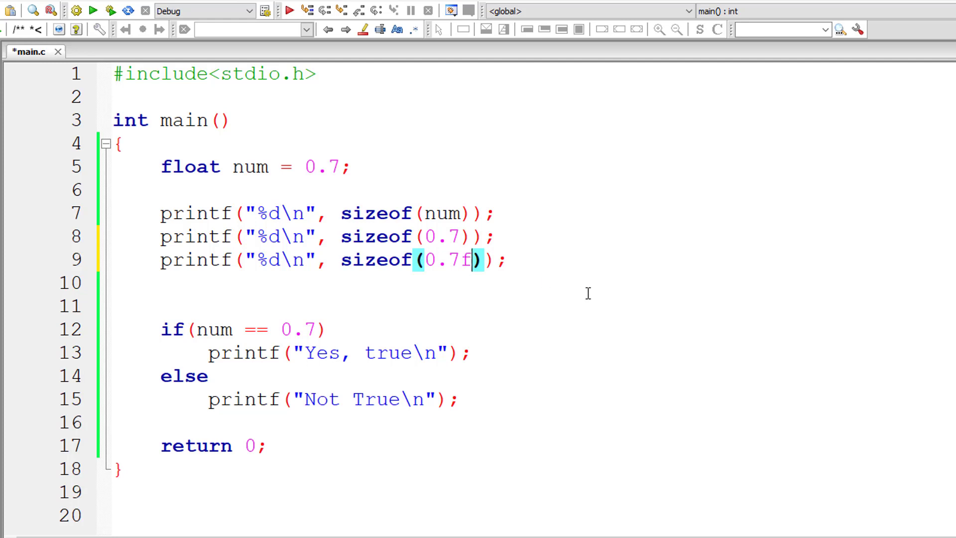
key("ctrl+s")
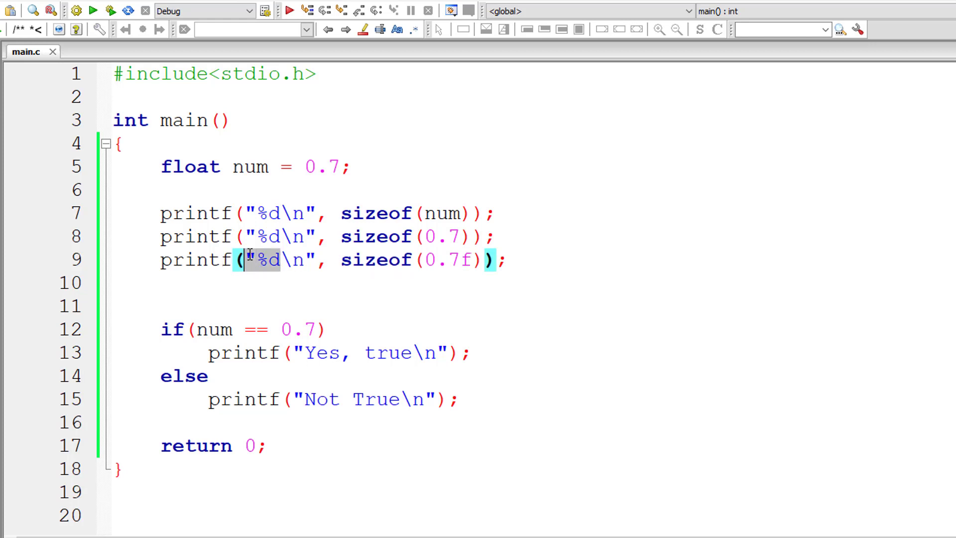
left_click(533, 259)
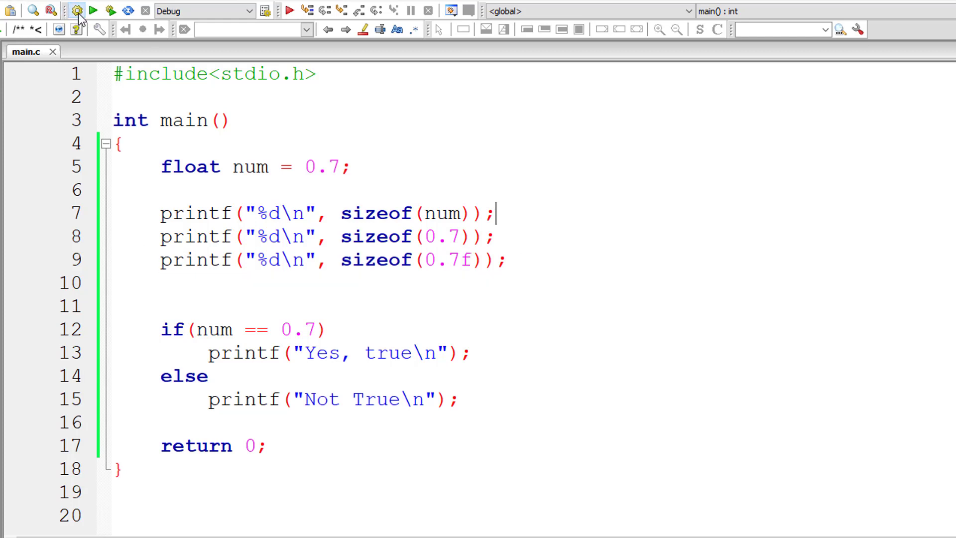
left_click(79, 11)
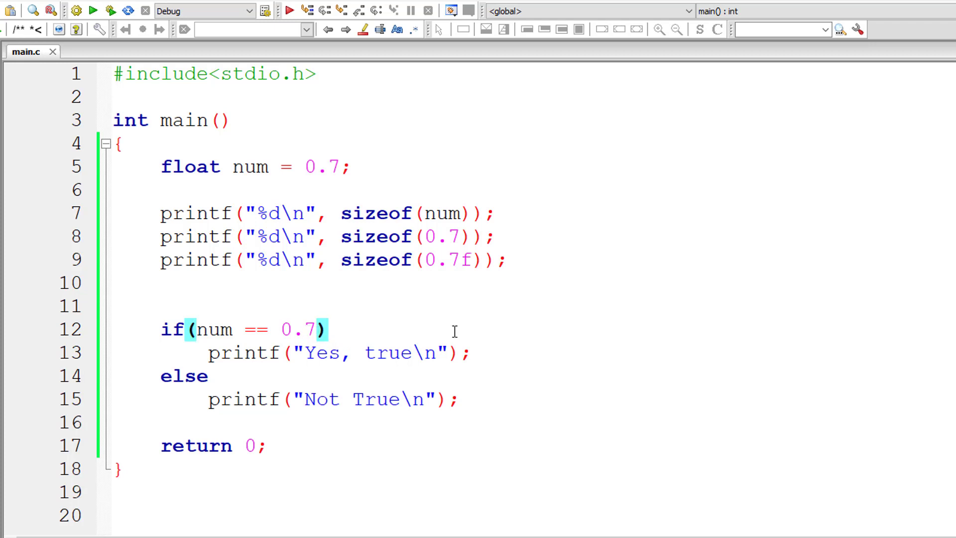
Declare num as double and compare it against plain 0.7
type("f")
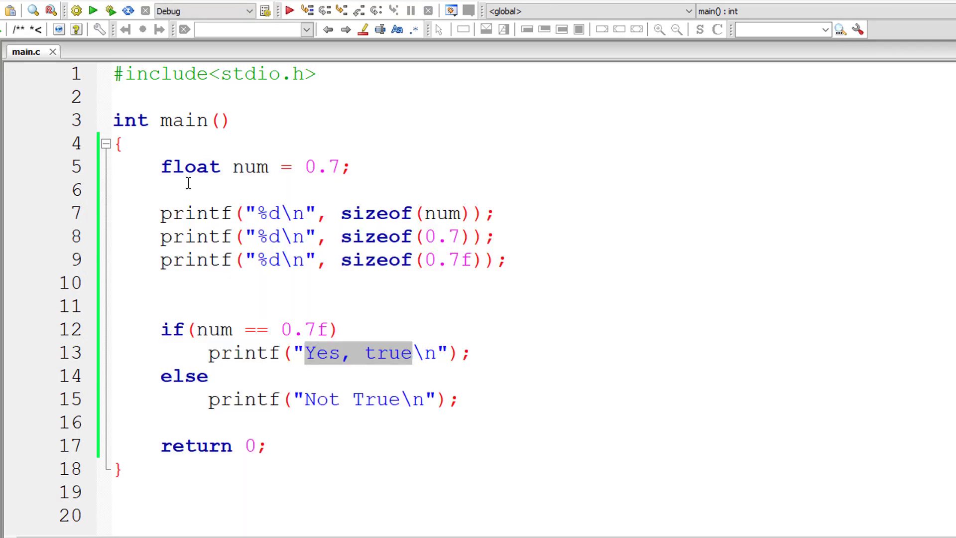
type("double")
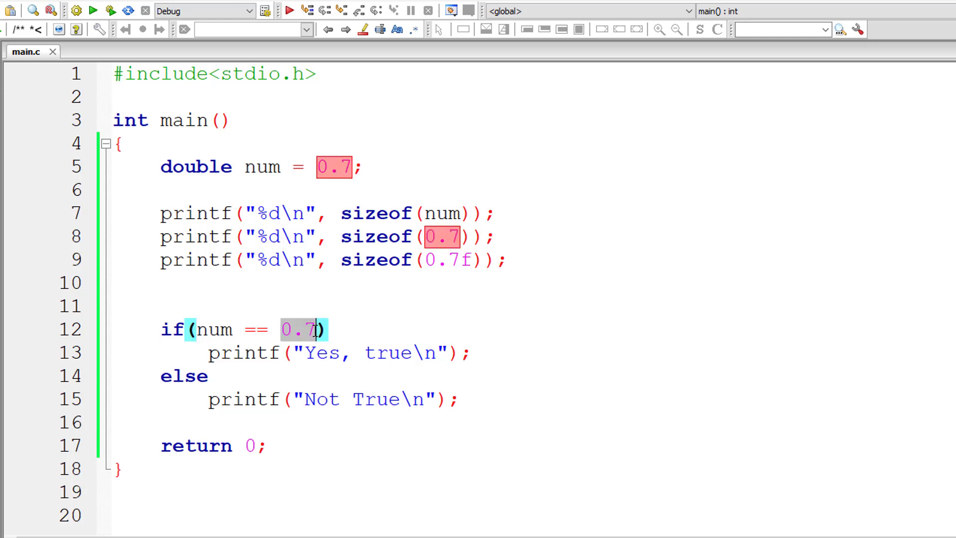
Change num back to float and compare it against the literal 0.7f
left_click(204, 167)
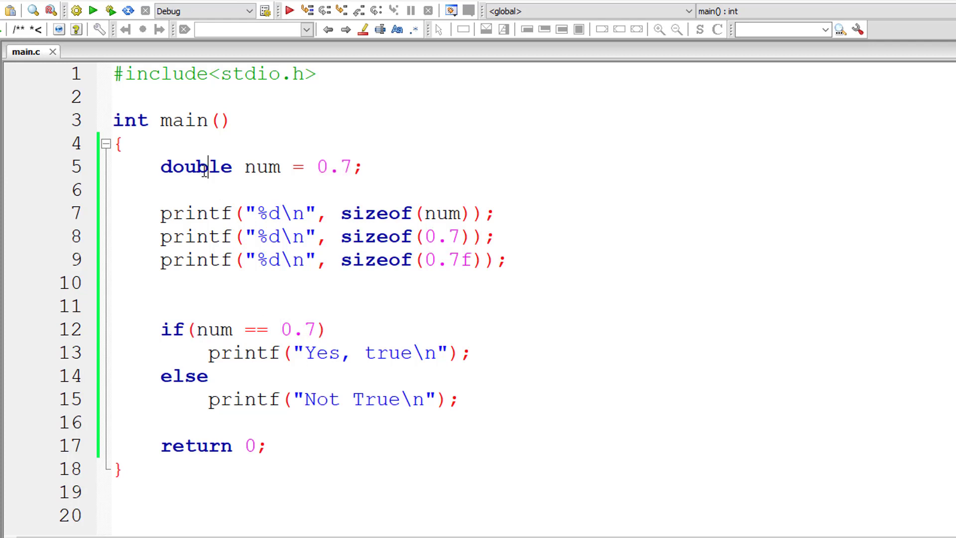
double_click(197, 166)
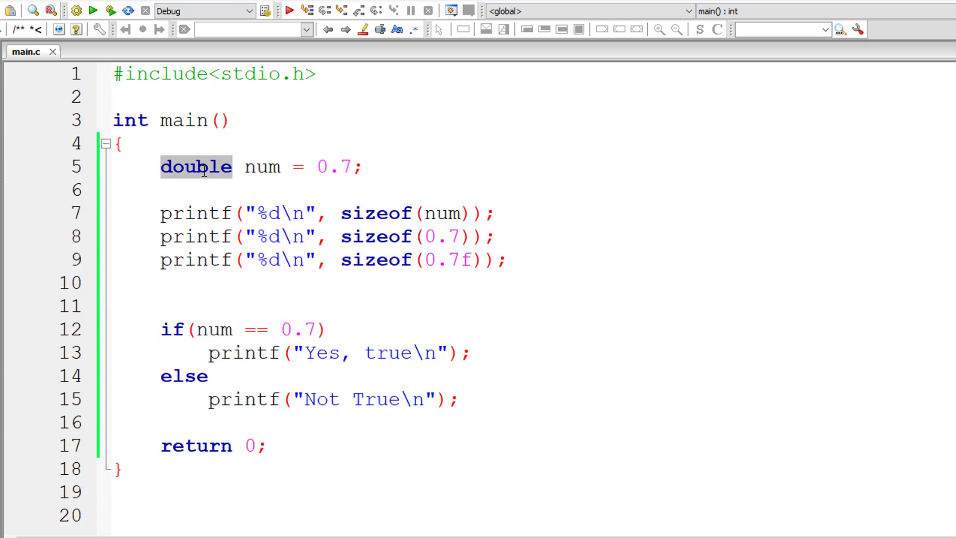
type("float")
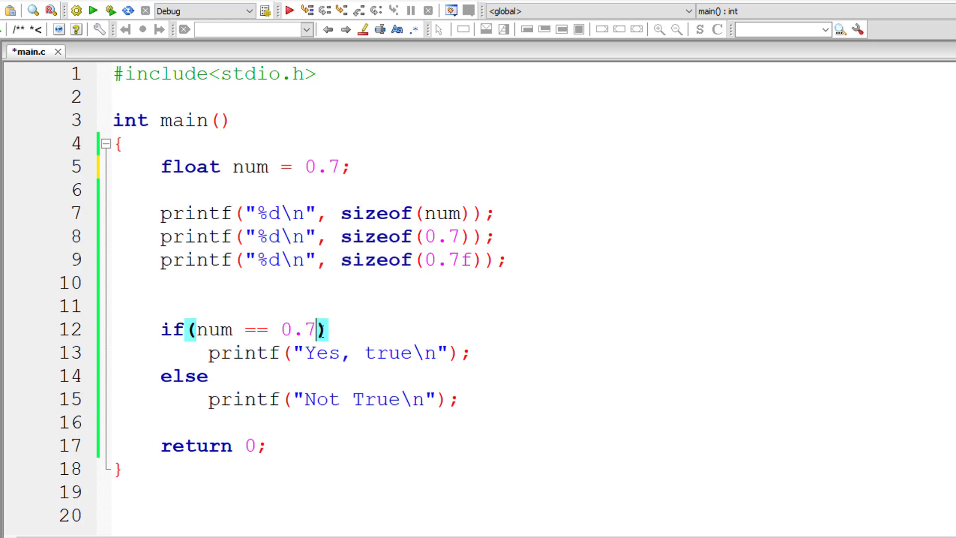
type("f")
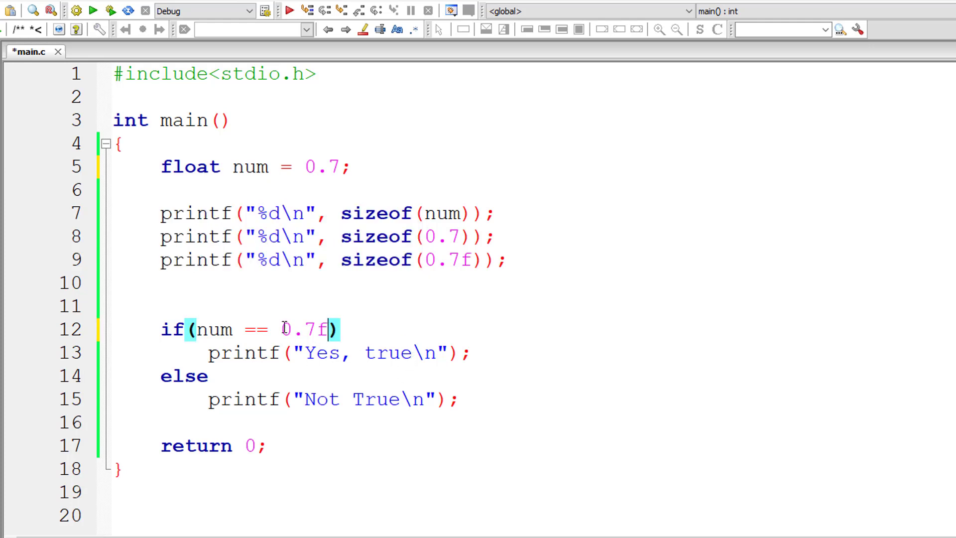